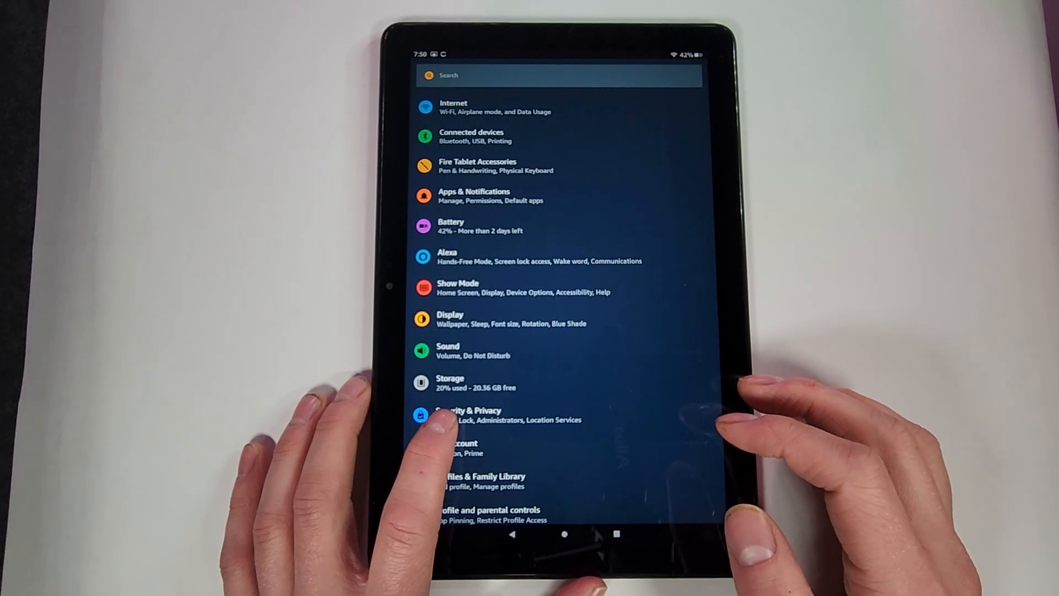
- Under Security & Privacy, turn on 'Allow from this source' for Silk Browser, then return home
{"action": "left_click", "coordinate": [467, 410]}
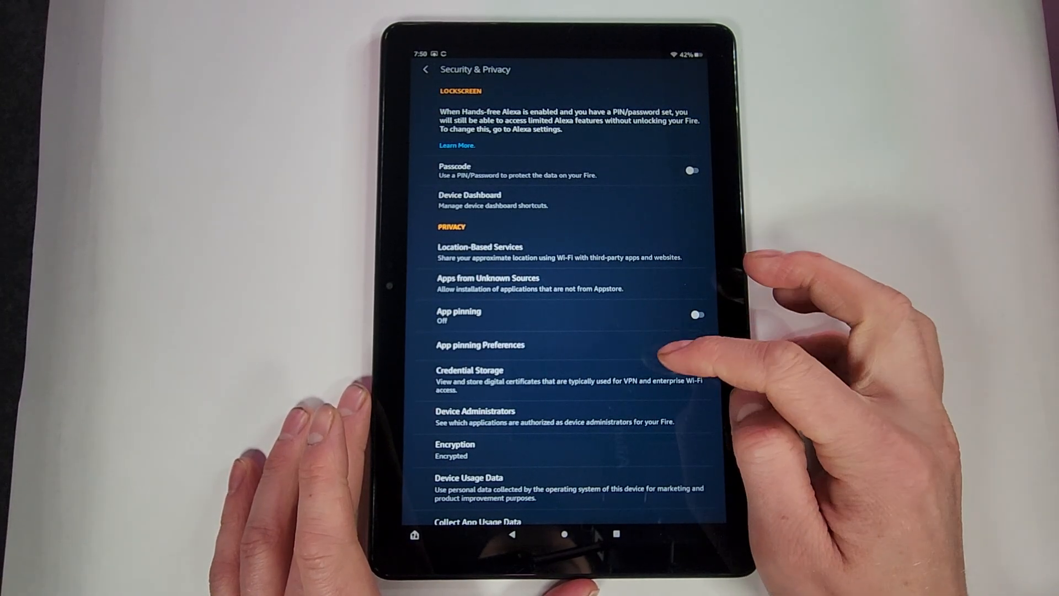
{"action": "scroll", "scroll_direction": "down", "scroll_amount": 3}
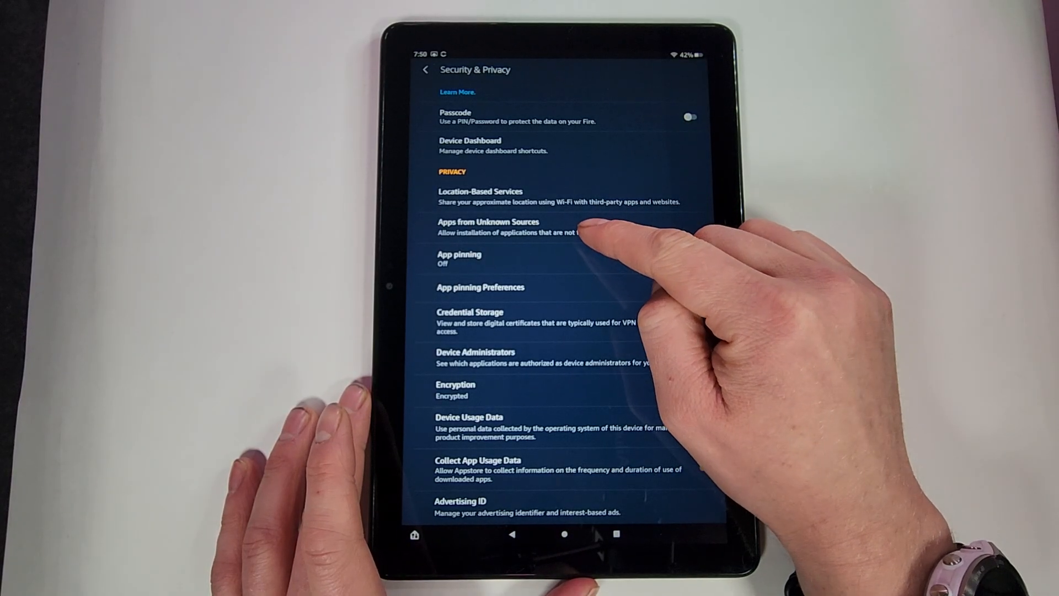
{"action": "left_click", "coordinate": [487, 226]}
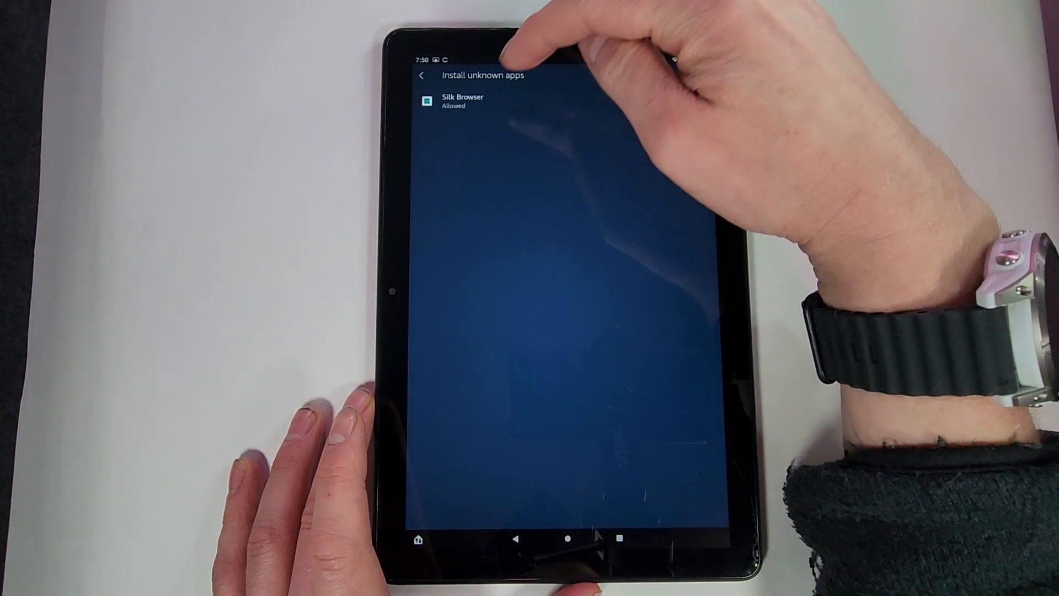
{"action": "left_click", "coordinate": [462, 101]}
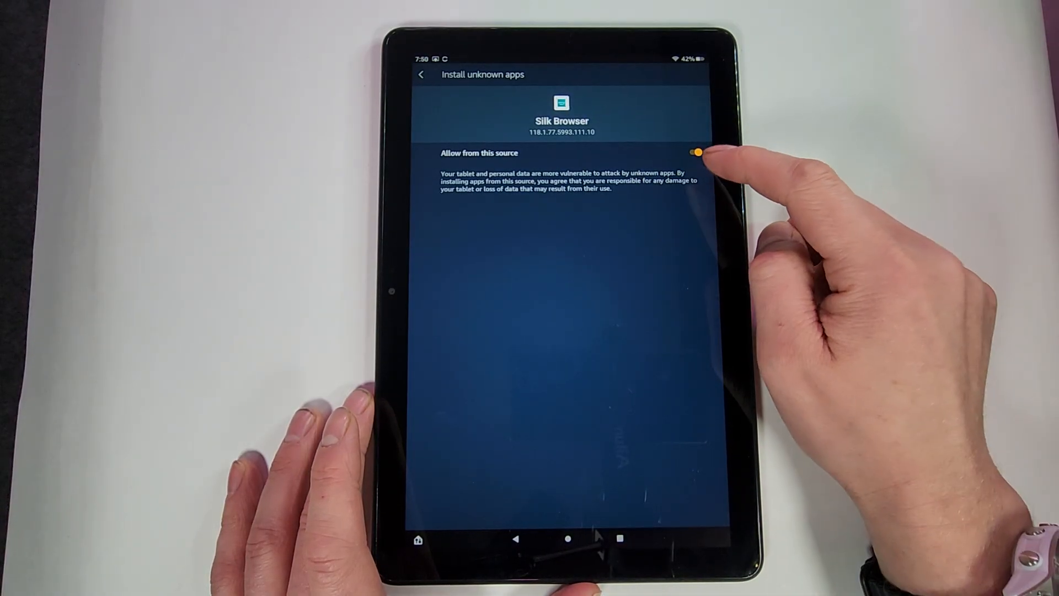
{"action": "left_click", "coordinate": [695, 153]}
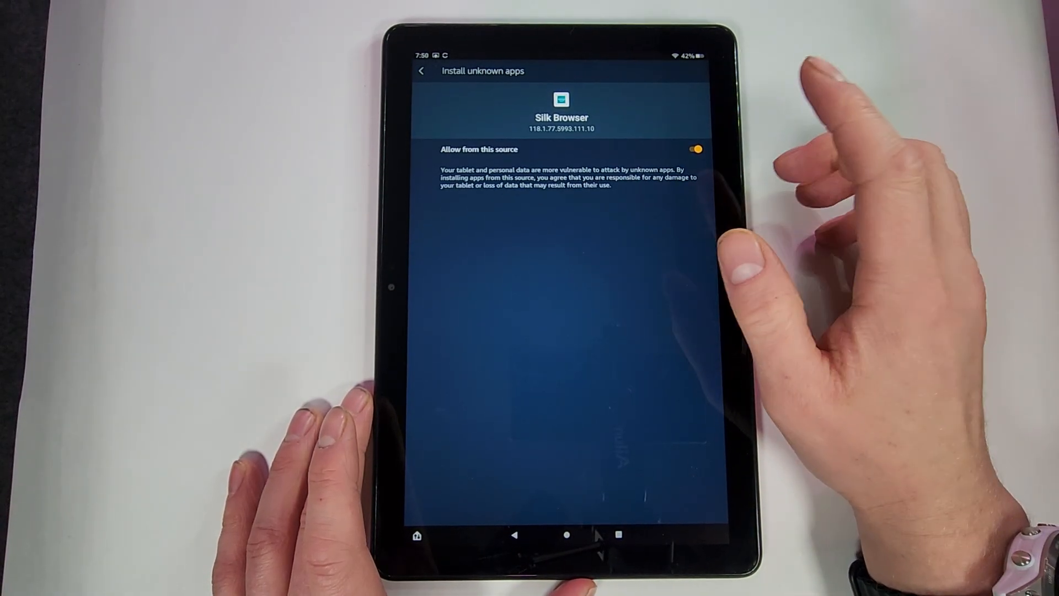
{"action": "left_click", "coordinate": [695, 150]}
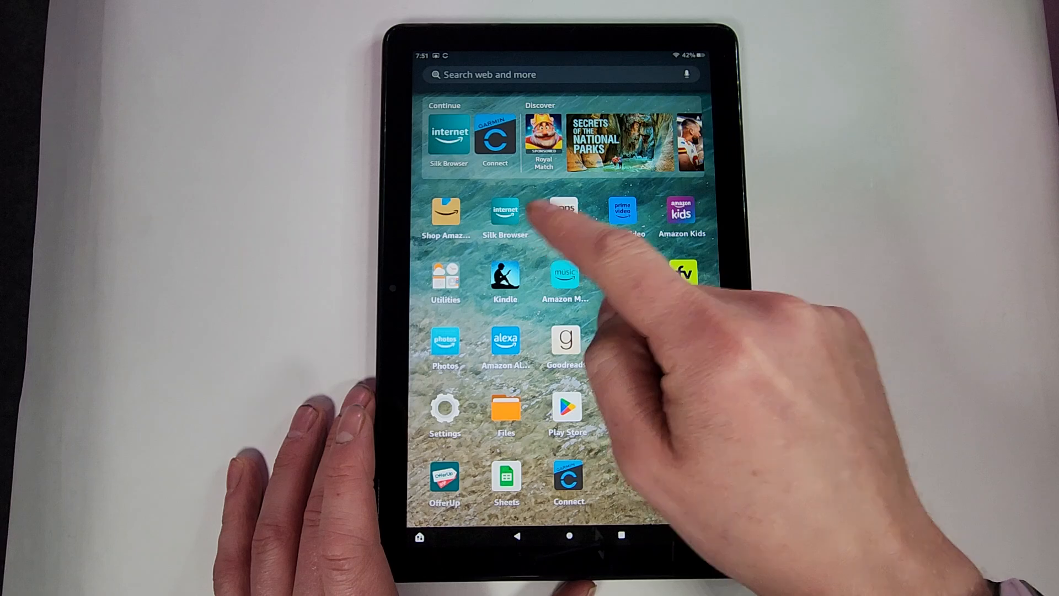
- Launch Silk Browser and search 'how to download google playstore on amazon fire'
{"action": "left_click", "coordinate": [505, 210]}
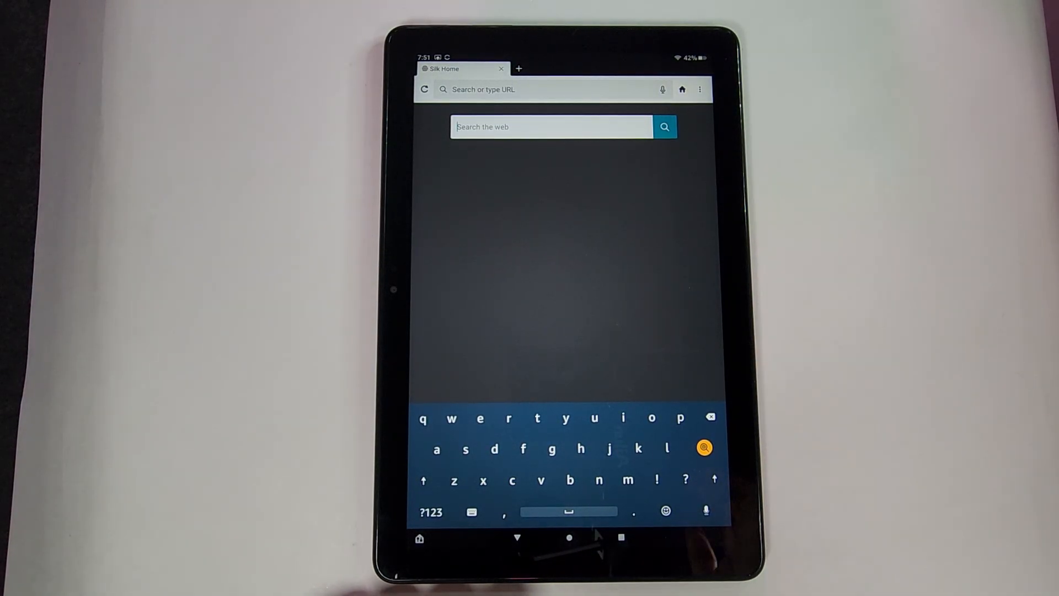
{"action": "type", "text": "how to download google playstore on amazon fire"}
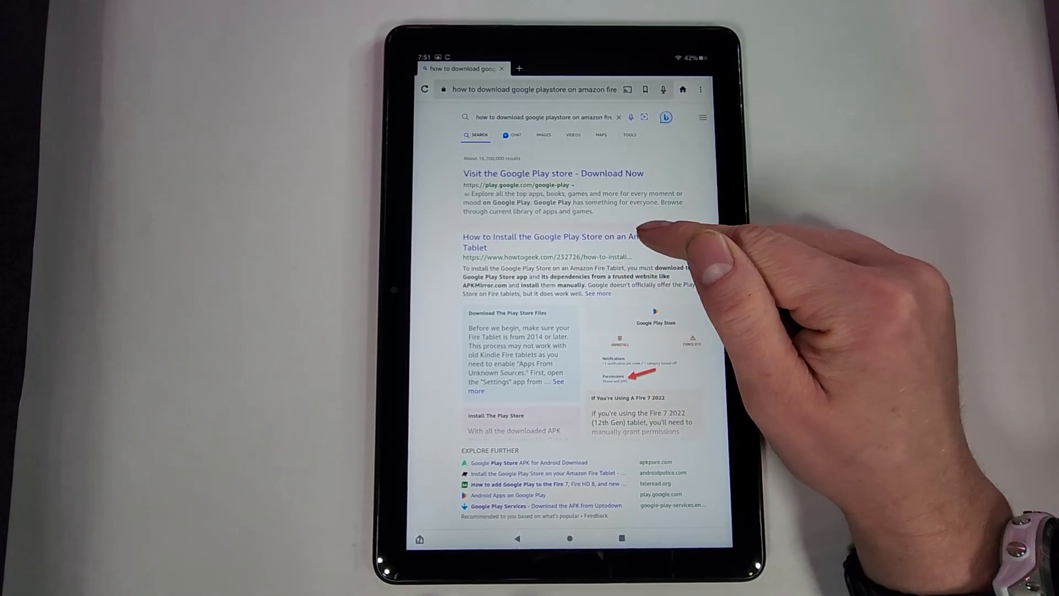
- Open the How-To Geek result and scroll to its Google Account Manager table
{"action": "left_click", "coordinate": [551, 241]}
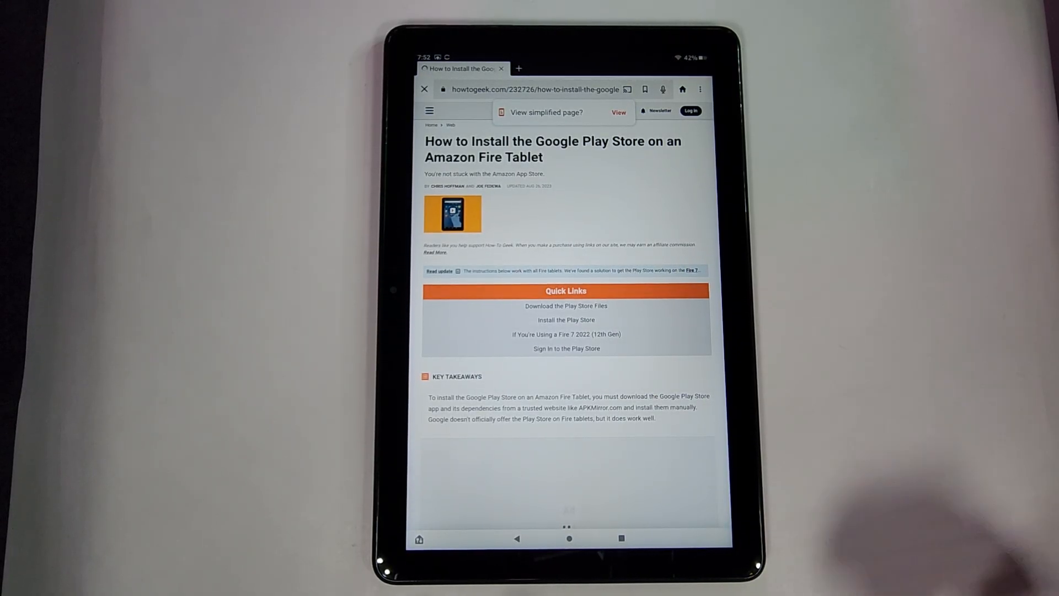
{"action": "scroll", "scroll_direction": "down", "scroll_amount": 3}
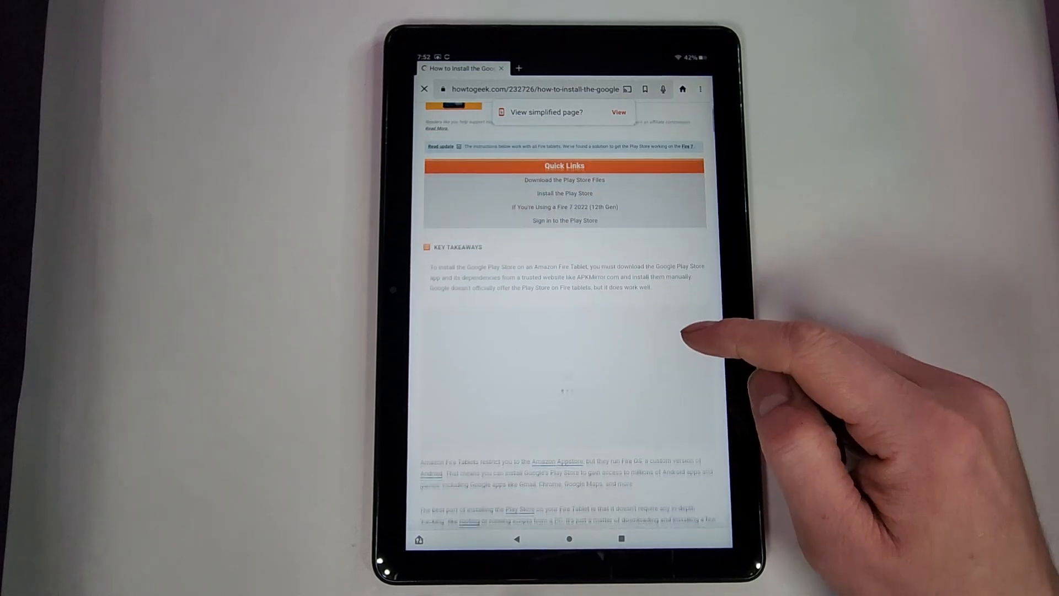
{"action": "scroll", "scroll_direction": "down", "scroll_amount": 3}
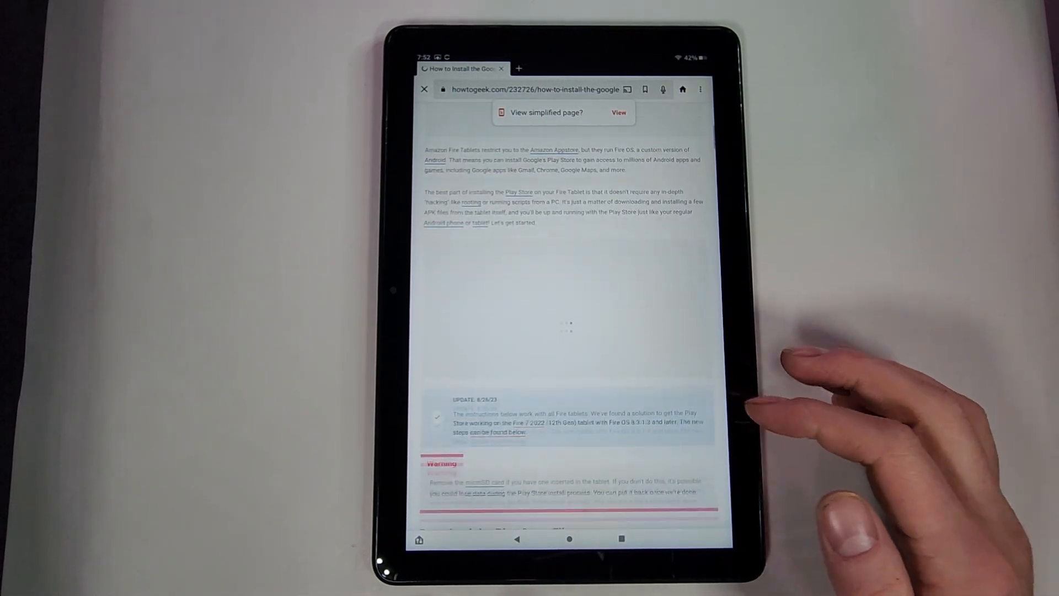
{"action": "scroll", "scroll_direction": "down", "scroll_amount": 3}
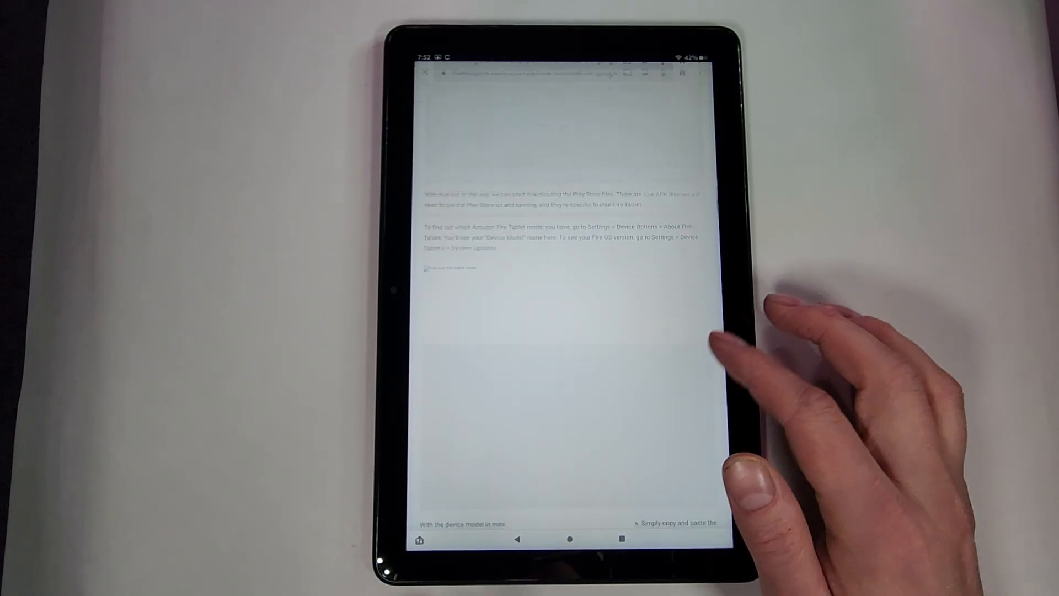
{"action": "scroll", "scroll_direction": "down", "scroll_amount": 3}
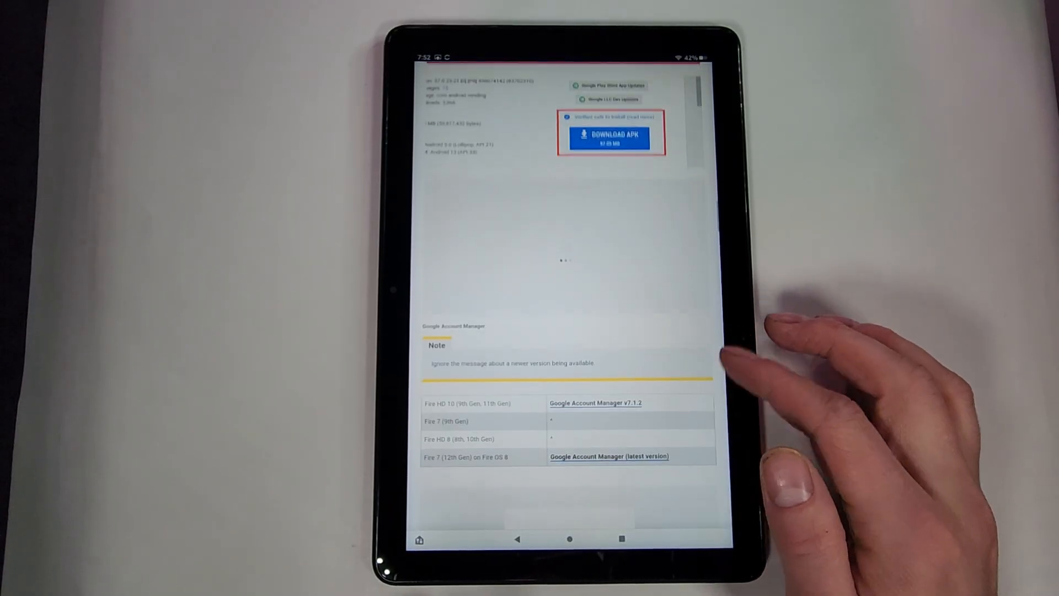
{"action": "scroll", "scroll_direction": "down", "scroll_amount": 3}
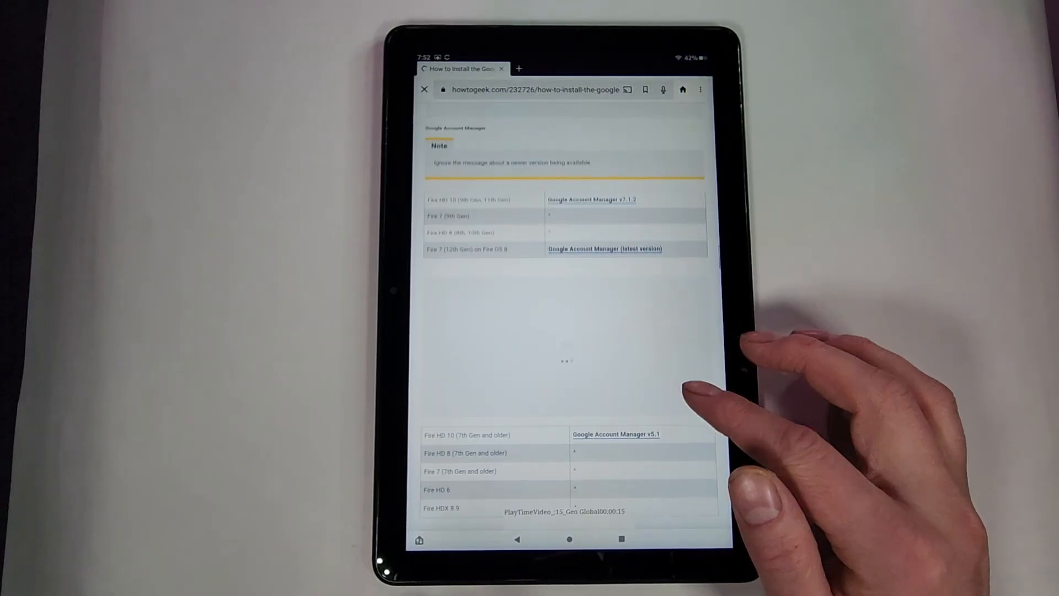
{"action": "scroll", "scroll_direction": "down", "scroll_amount": 3}
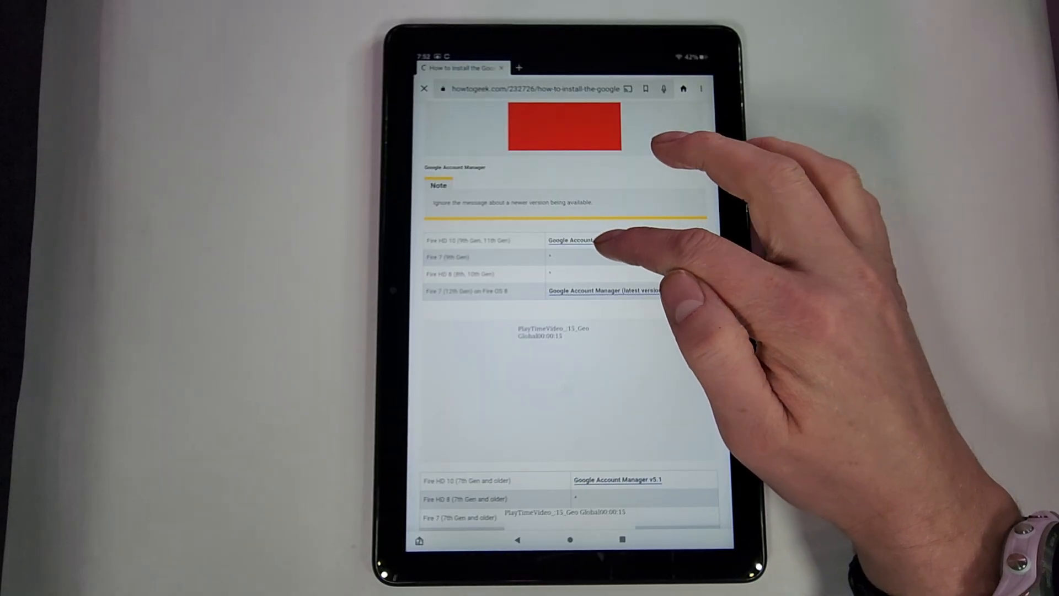
- Check APKMirror's Google Account Manager v7.1.2 page, then scroll the guide to Google Services Framework links
{"action": "left_click", "coordinate": [574, 239]}
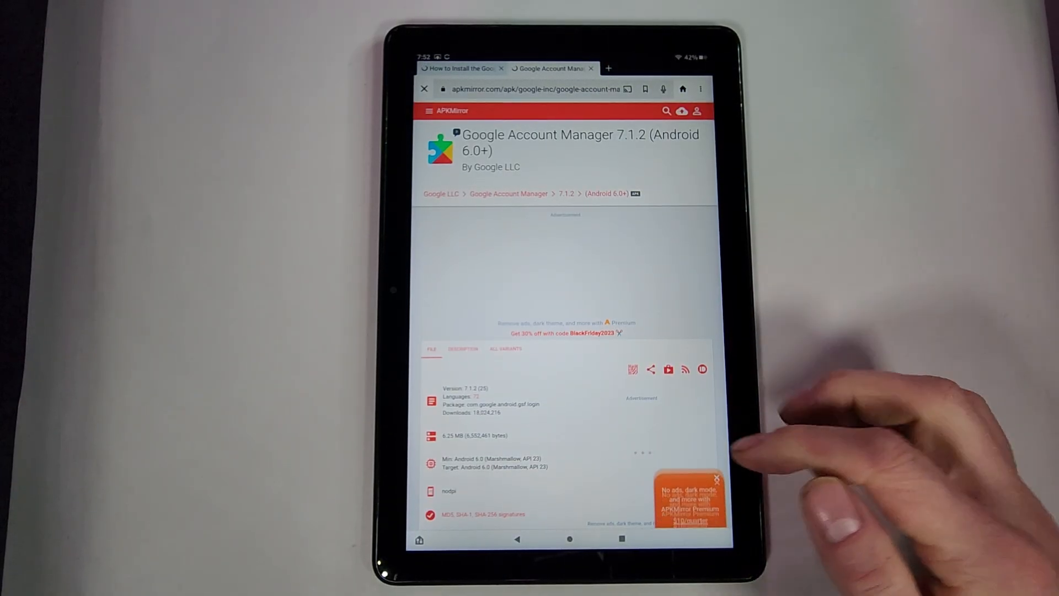
{"action": "scroll", "scroll_direction": "down", "scroll_amount": 3}
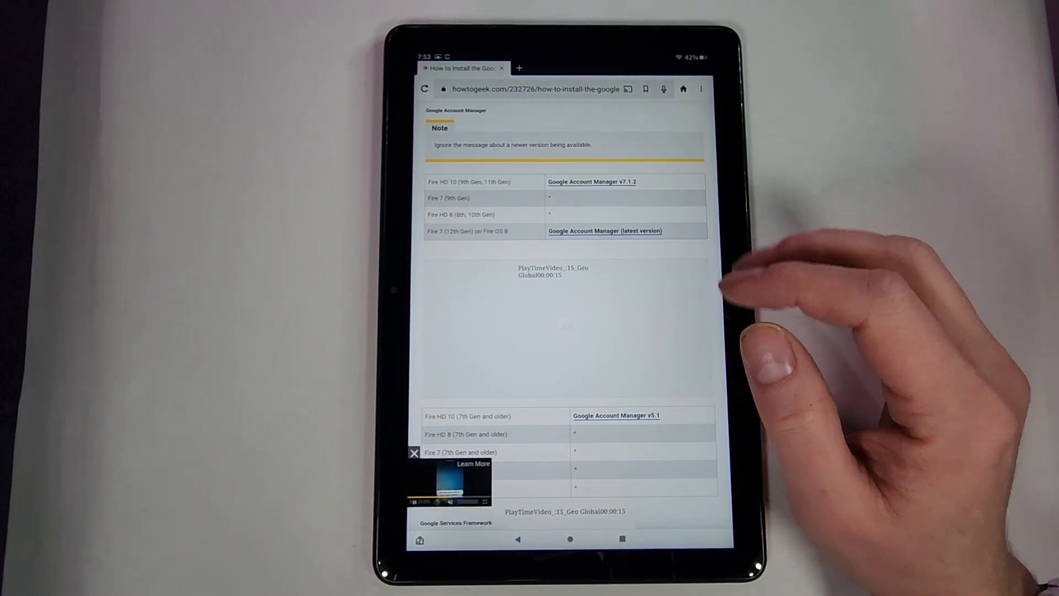
{"action": "scroll", "scroll_direction": "down", "scroll_amount": 3}
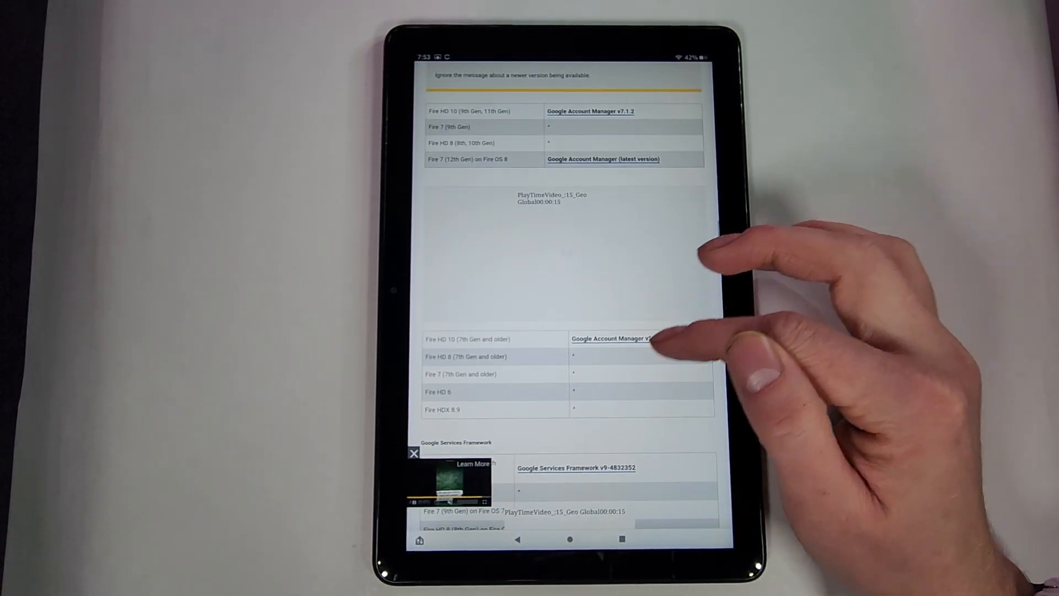
{"action": "scroll", "scroll_direction": "down", "scroll_amount": 3}
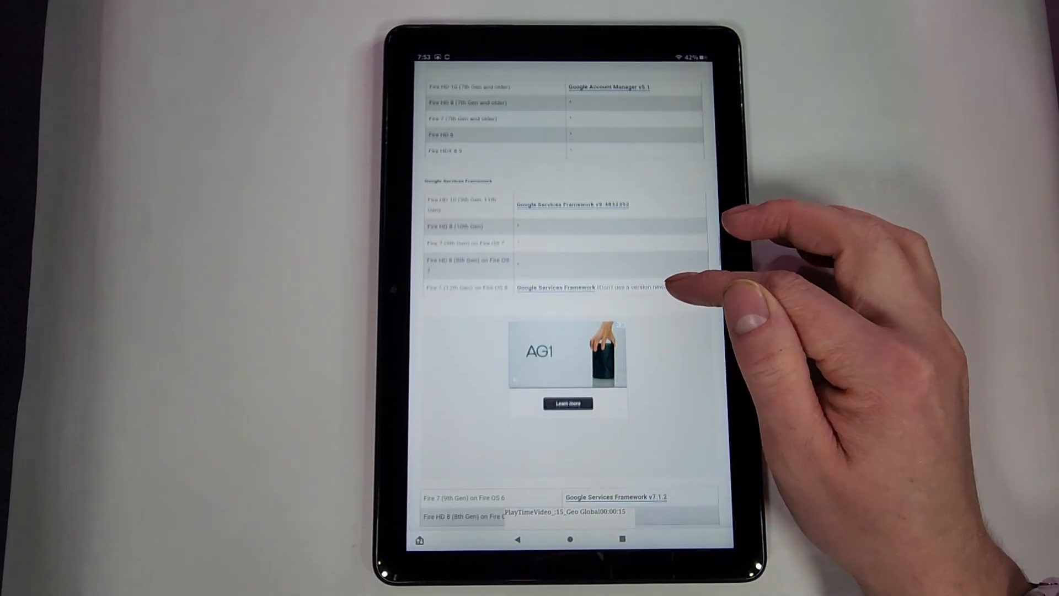
{"action": "scroll", "scroll_direction": "down", "scroll_amount": 3}
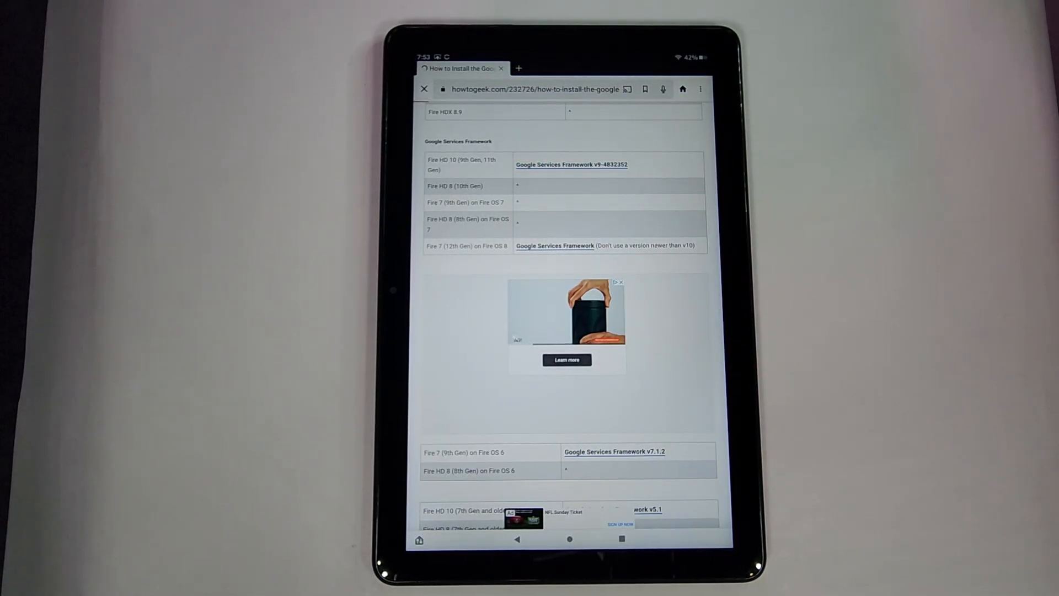
- Download the Google Services Framework v9-4832352 APK from APKMirror
{"action": "left_click", "coordinate": [571, 165]}
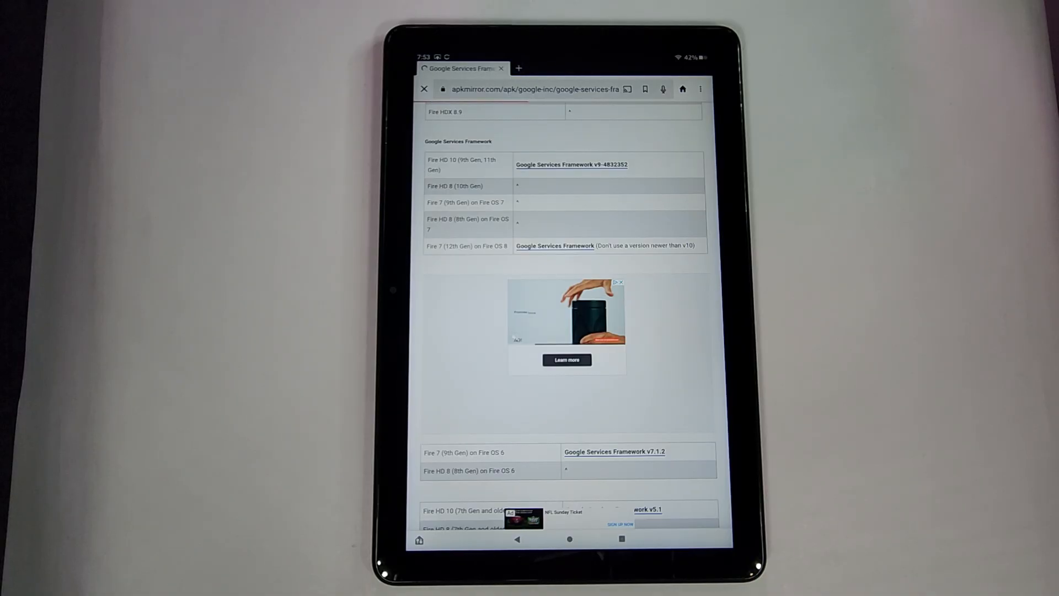
{"action": "left_click", "coordinate": [571, 165]}
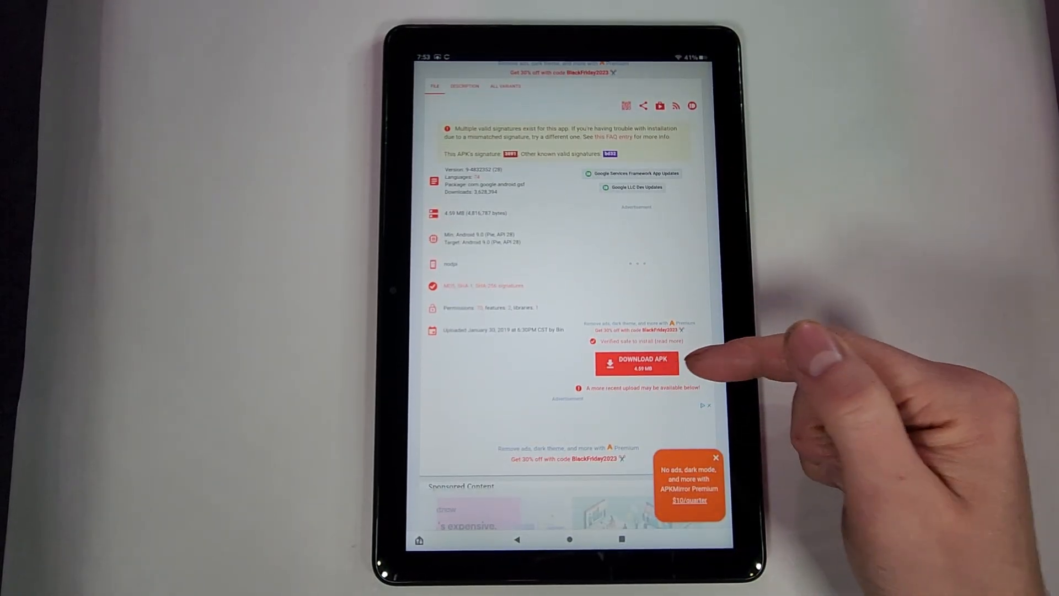
{"action": "left_click", "coordinate": [716, 457]}
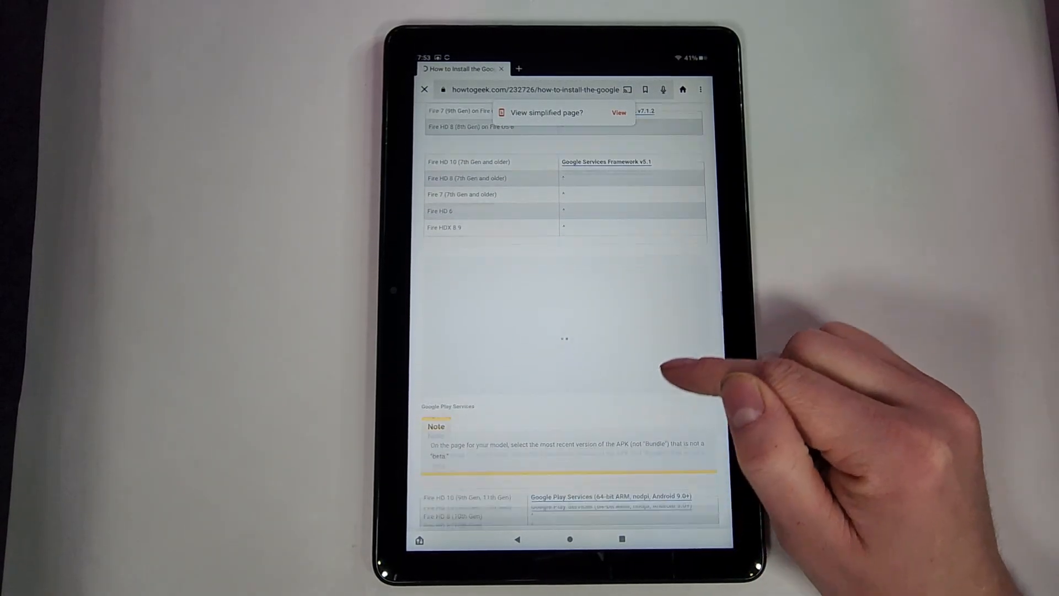
- Pick Google Play services 23.45.18 from the variant list and download its APK
{"action": "scroll", "scroll_direction": "down", "scroll_amount": 3}
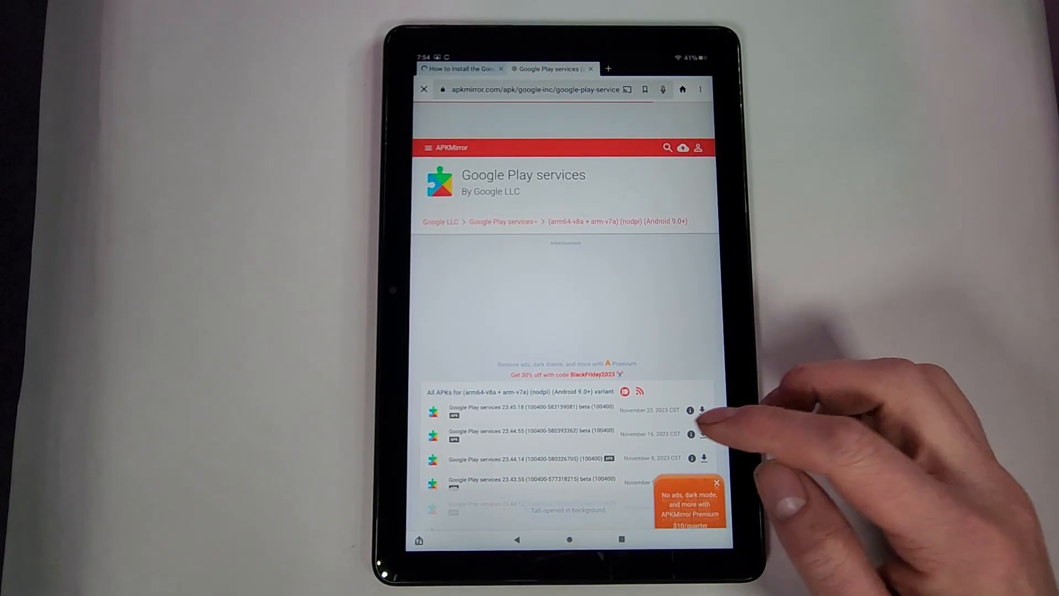
{"action": "scroll", "scroll_direction": "down", "scroll_amount": 3}
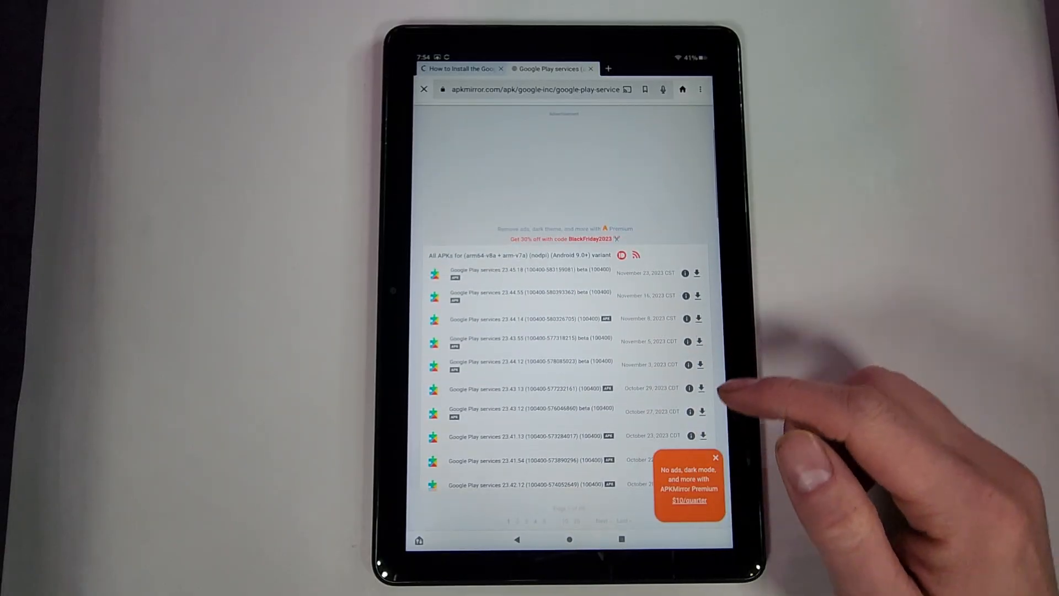
{"action": "left_click", "coordinate": [716, 457]}
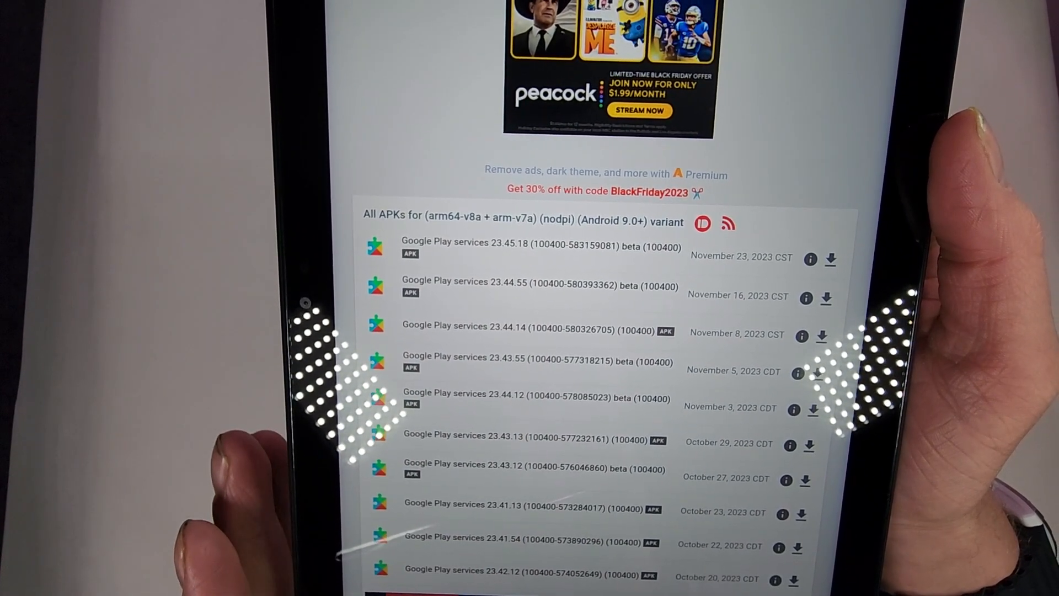
{"action": "scroll", "scroll_direction": "down", "scroll_amount": 3}
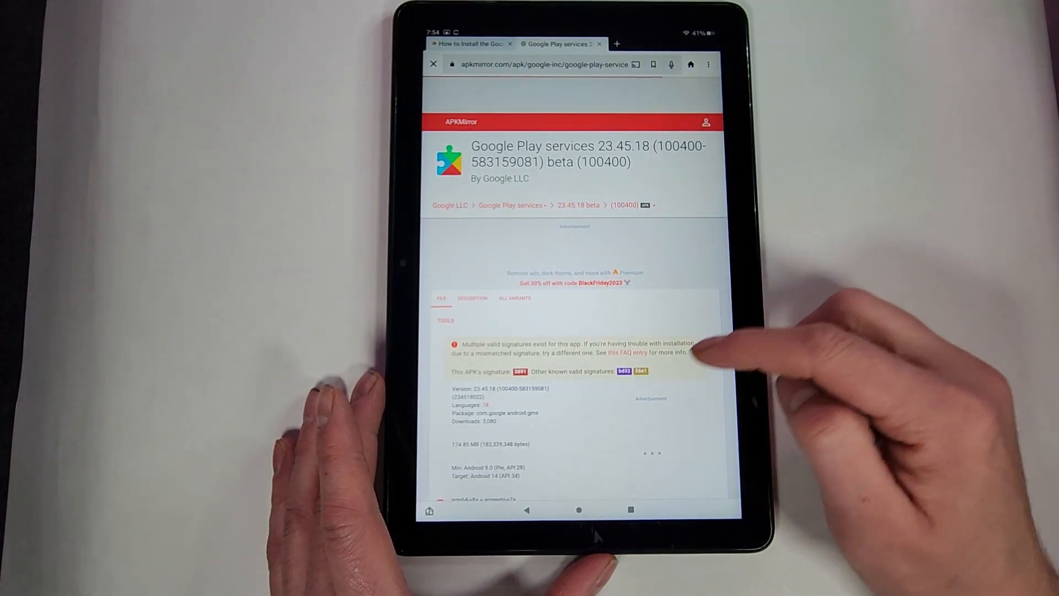
{"action": "scroll", "scroll_direction": "down", "scroll_amount": 3}
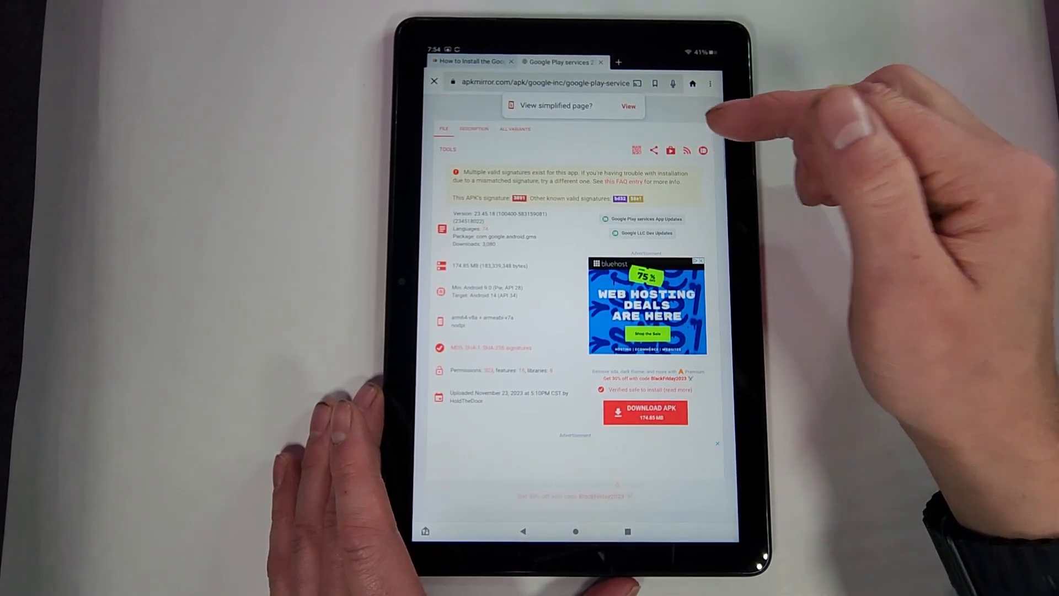
{"action": "left_click", "coordinate": [600, 61]}
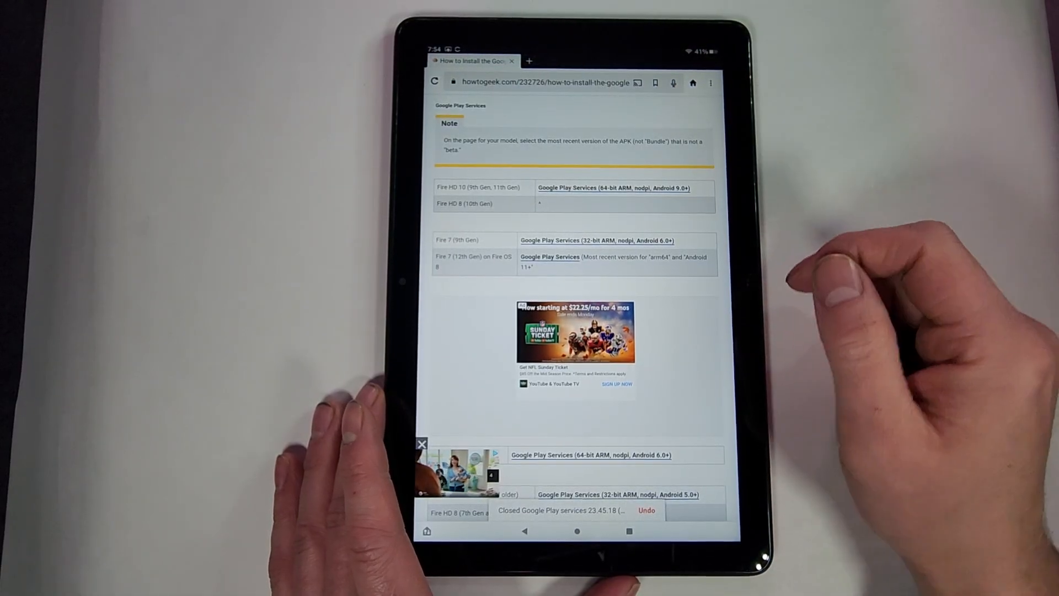
- Scroll the How-To Geek guide past the Play Store note to 'Install the Play Store'
{"action": "scroll", "scroll_direction": "down", "scroll_amount": 3}
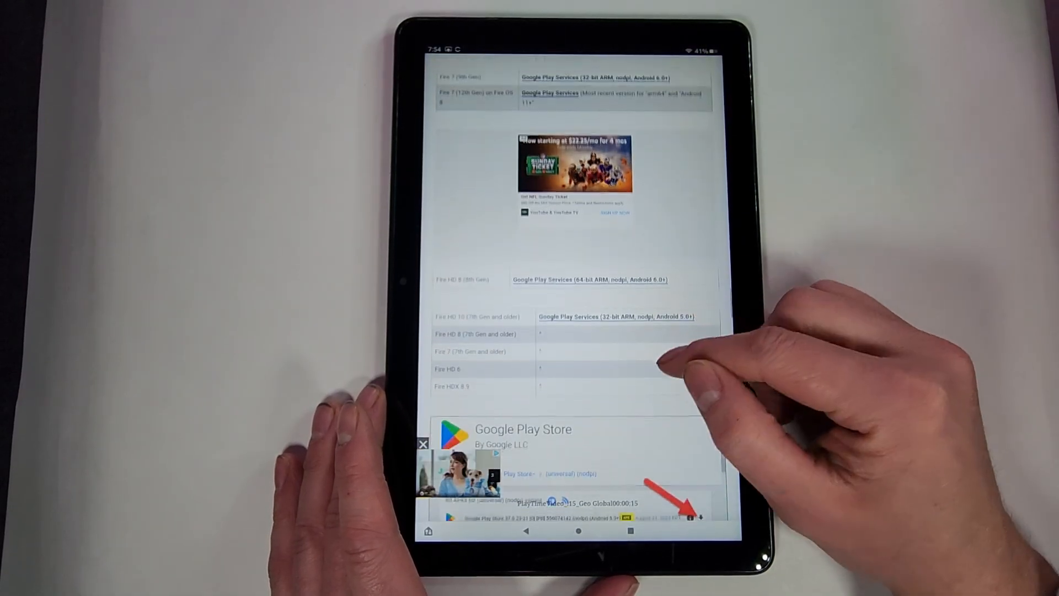
{"action": "scroll", "scroll_direction": "down", "scroll_amount": 3}
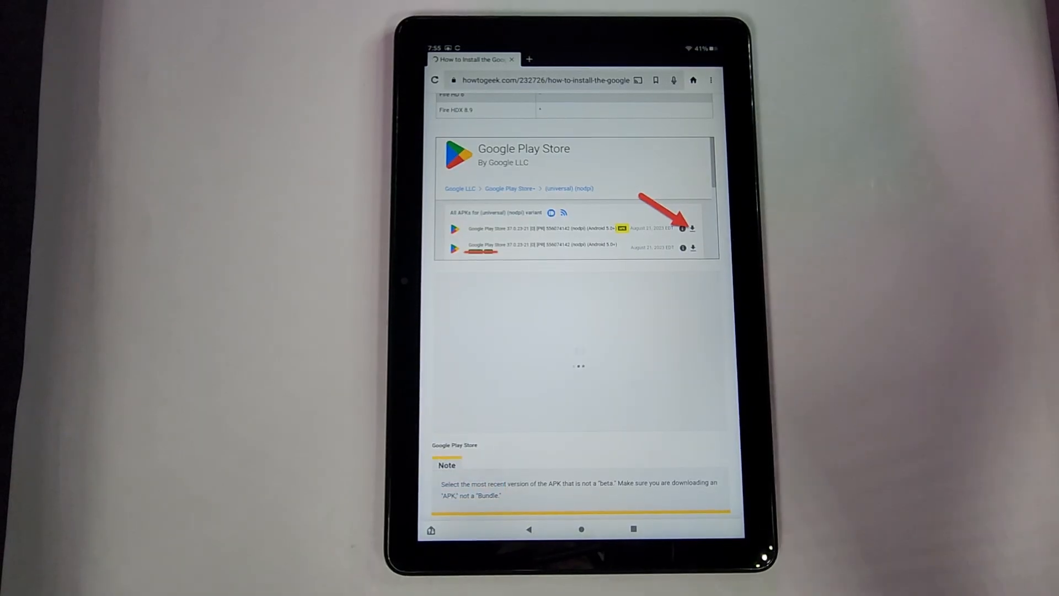
{"action": "scroll", "scroll_direction": "down", "scroll_amount": 3}
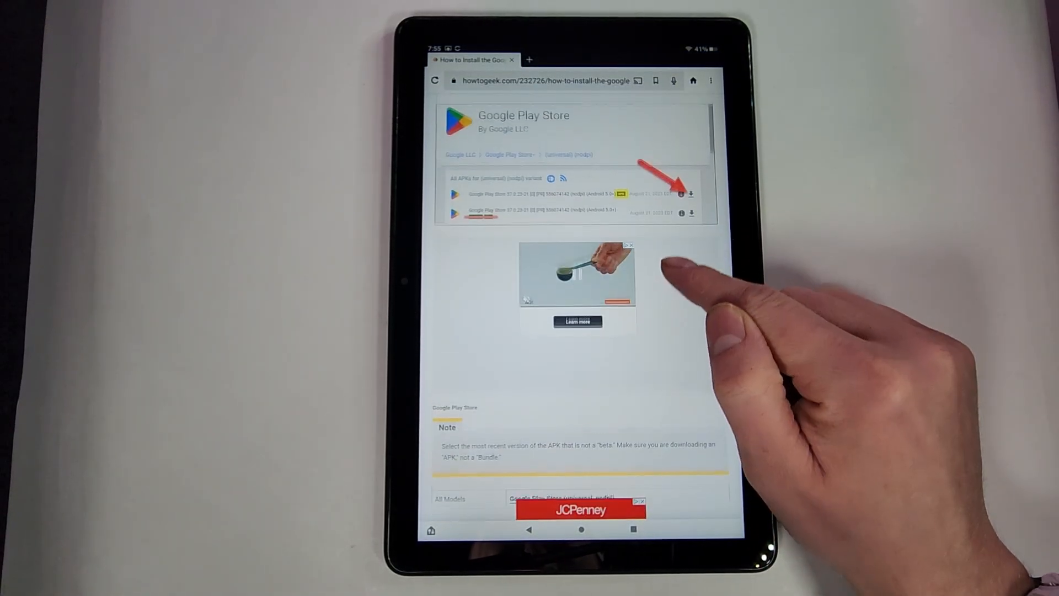
{"action": "scroll", "scroll_direction": "down", "scroll_amount": 3}
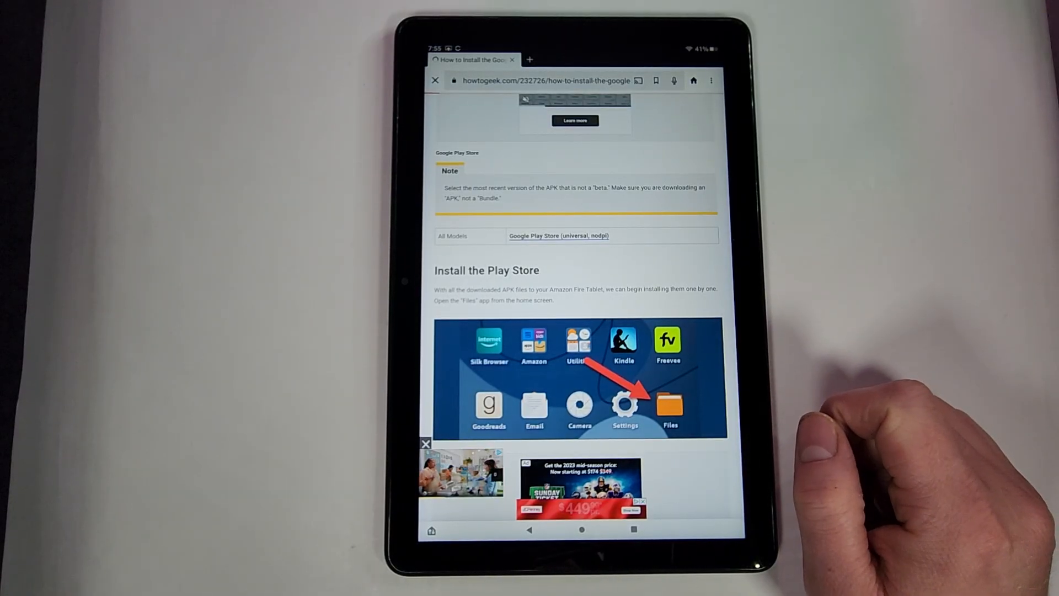
- Download the universal nodpi Google Play Store 38.4.22-29 APK from APKMirror
{"action": "left_click", "coordinate": [559, 235]}
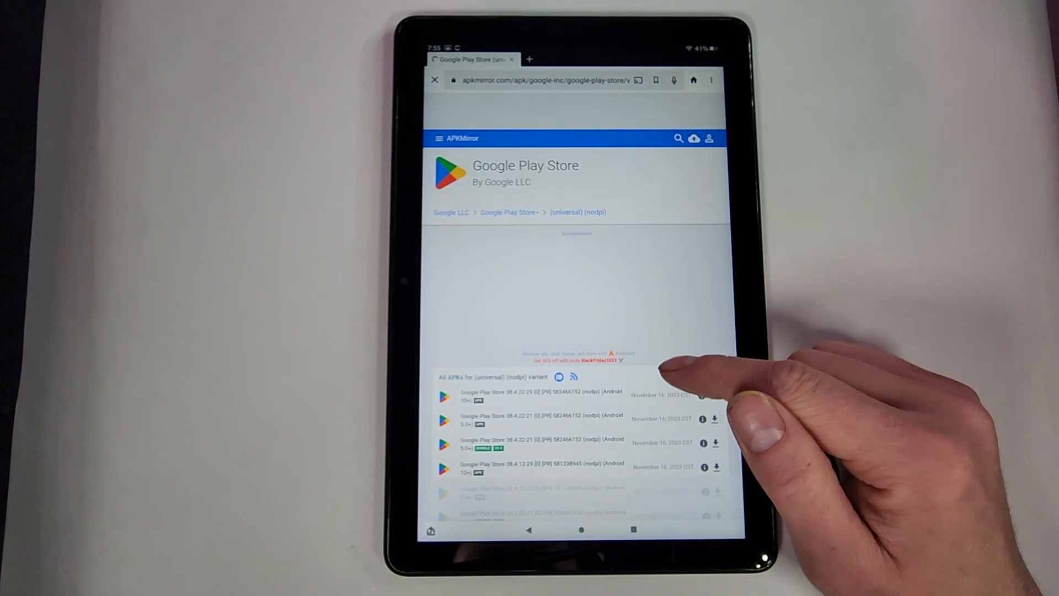
{"action": "scroll", "scroll_direction": "down", "scroll_amount": 3}
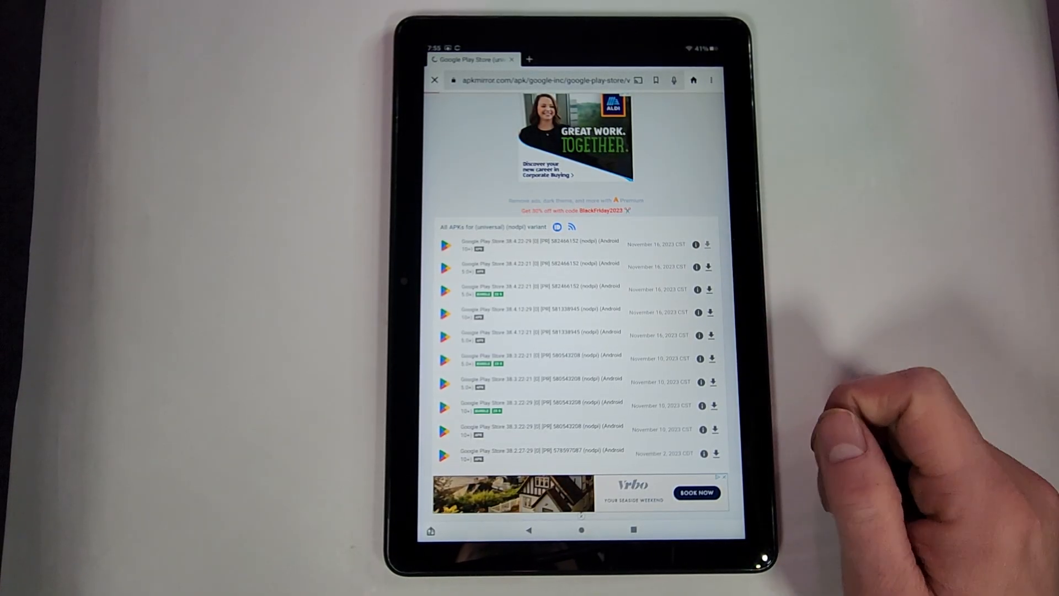
{"action": "left_click", "coordinate": [540, 244]}
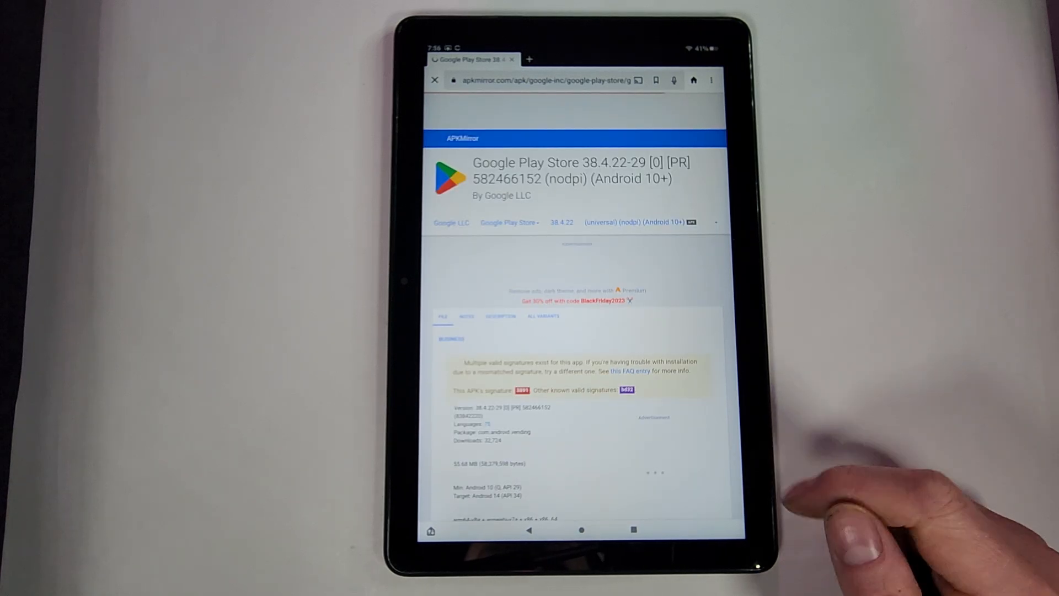
{"action": "scroll", "scroll_direction": "down", "scroll_amount": 3}
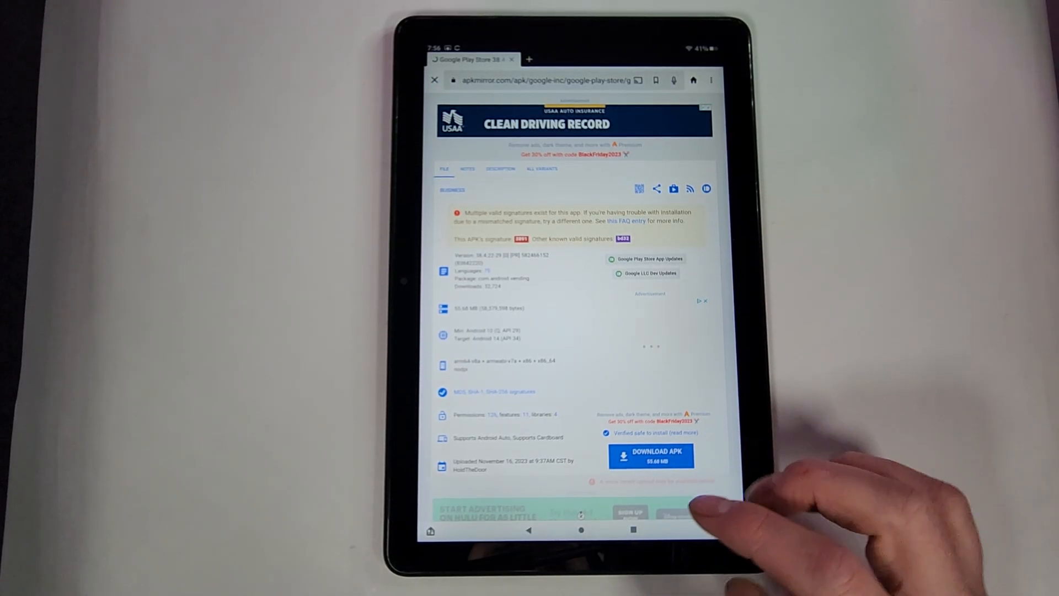
{"action": "left_click", "coordinate": [580, 529]}
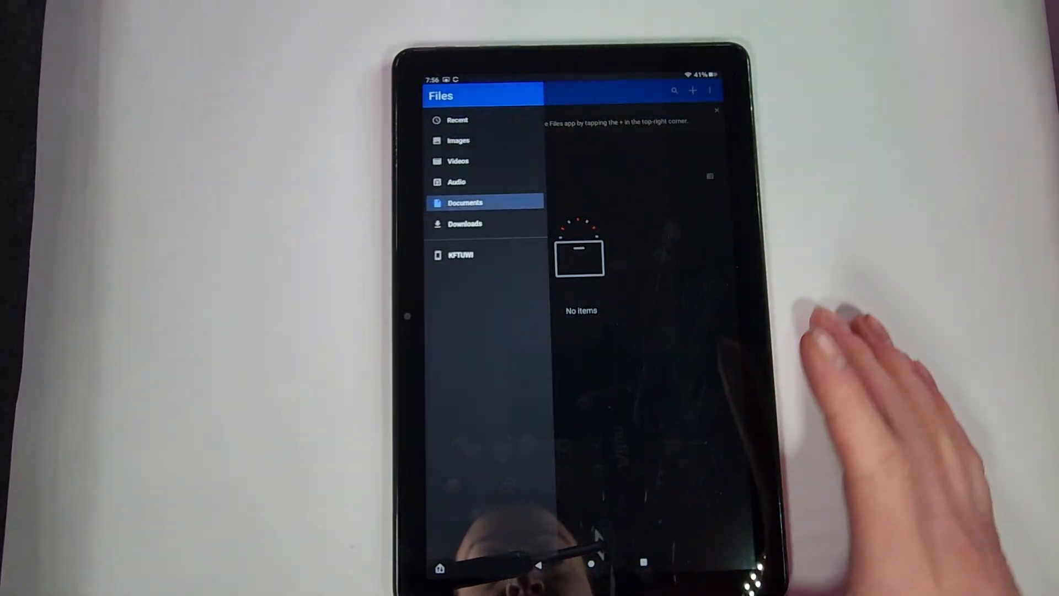
- Install a downloaded APK from the Downloads folder, accepting the unknown-apps warning
{"action": "left_click", "coordinate": [465, 223]}
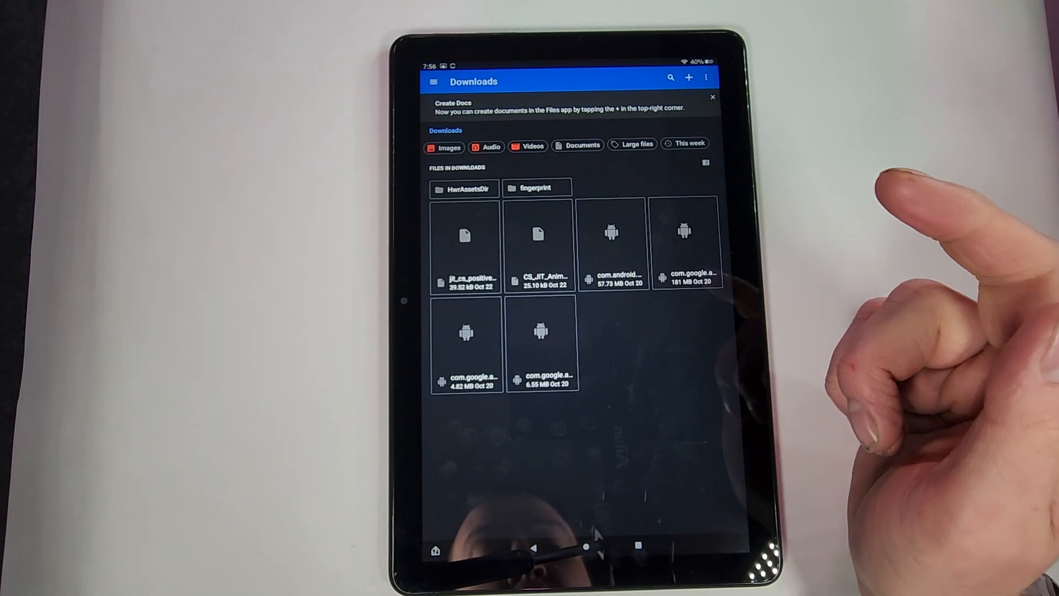
{"action": "mouse_move", "coordinate": [743, 236]}
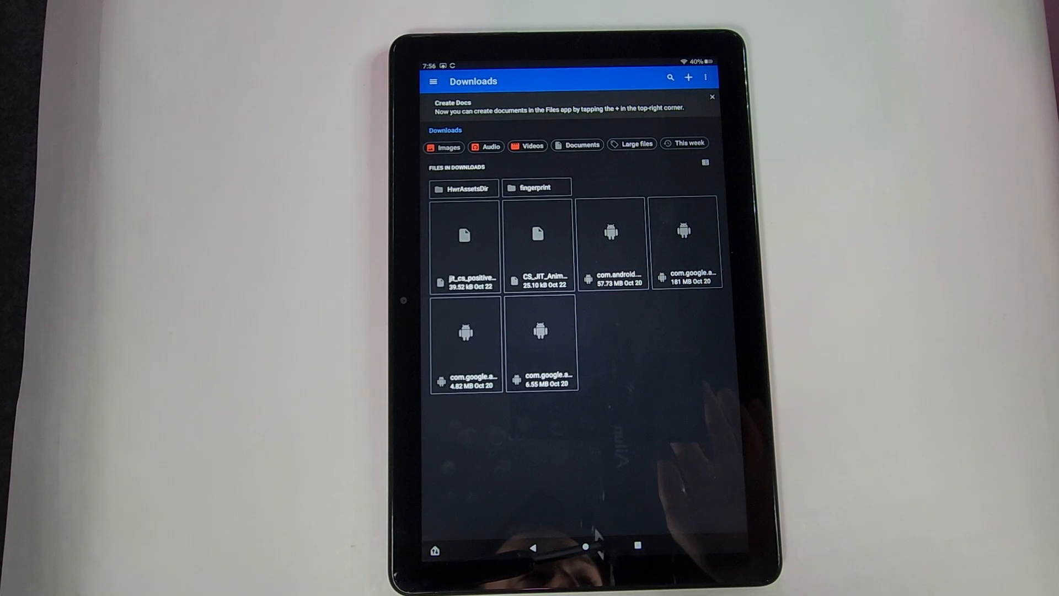
{"action": "left_click", "coordinate": [612, 247]}
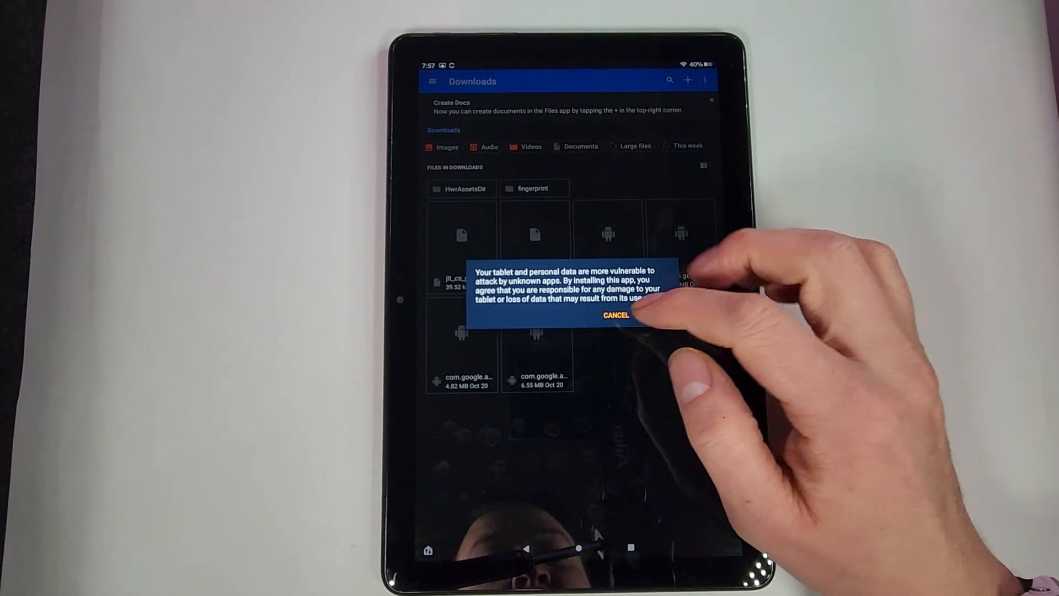
{"action": "left_click", "coordinate": [616, 315]}
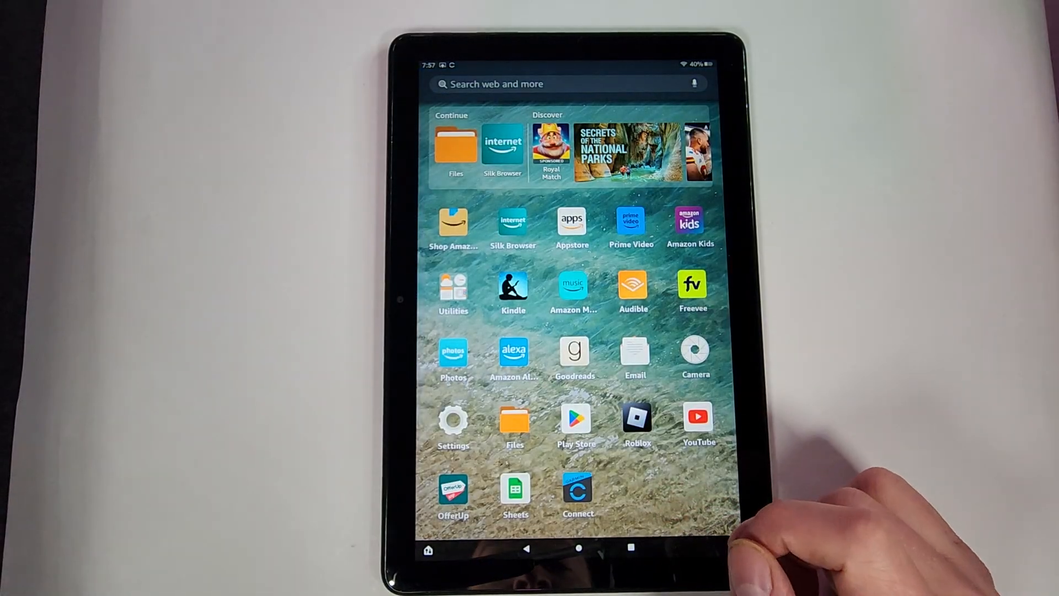
- Tap the new Play Store icon on the Fire home screen
{"action": "left_click", "coordinate": [575, 416]}
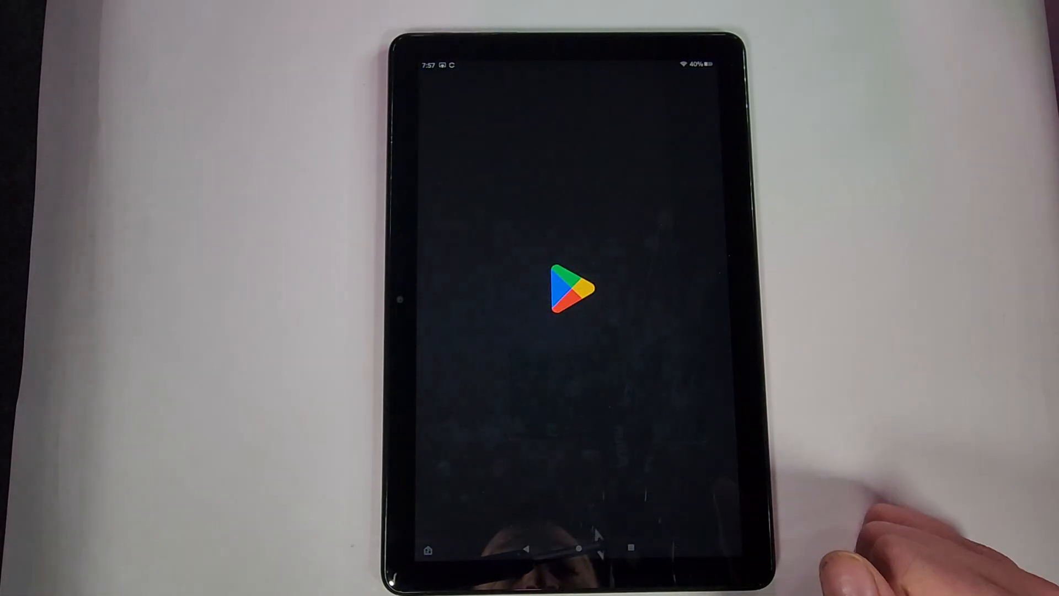